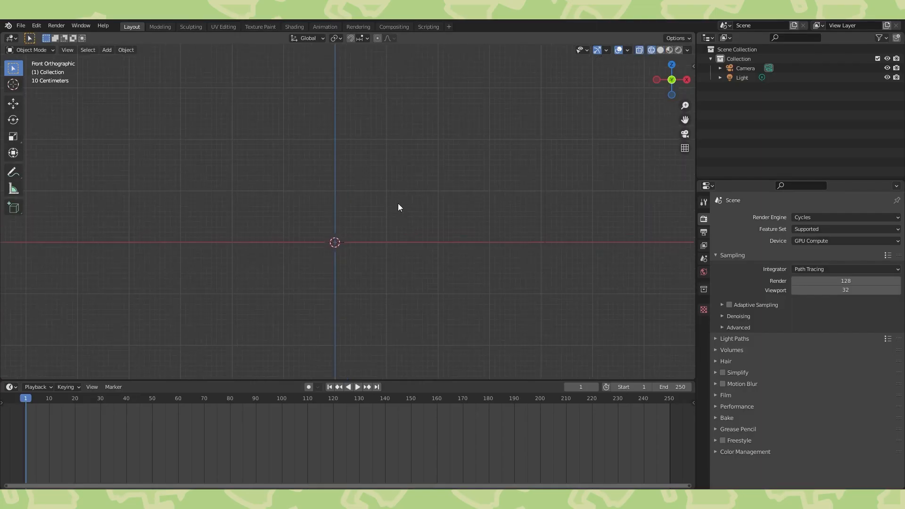
Step: Build a tapered lampshade-like shape from a circle mesh with one loop cut
{"action": "left_click", "coordinate": [107, 49]}
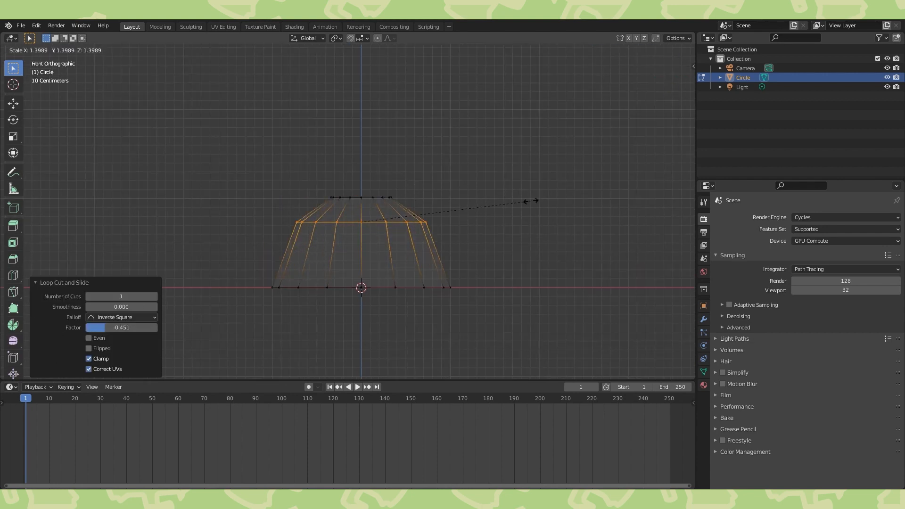
{"action": "key", "text": "Tab"}
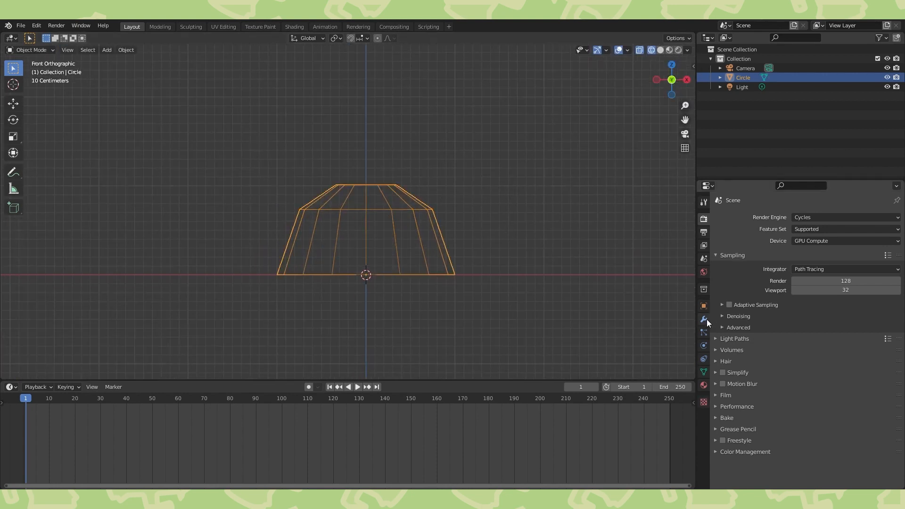
Step: Add a Subdivision Surface modifier and shape the mesh into a rounded bulb with stem
{"action": "left_click", "coordinate": [703, 318]}
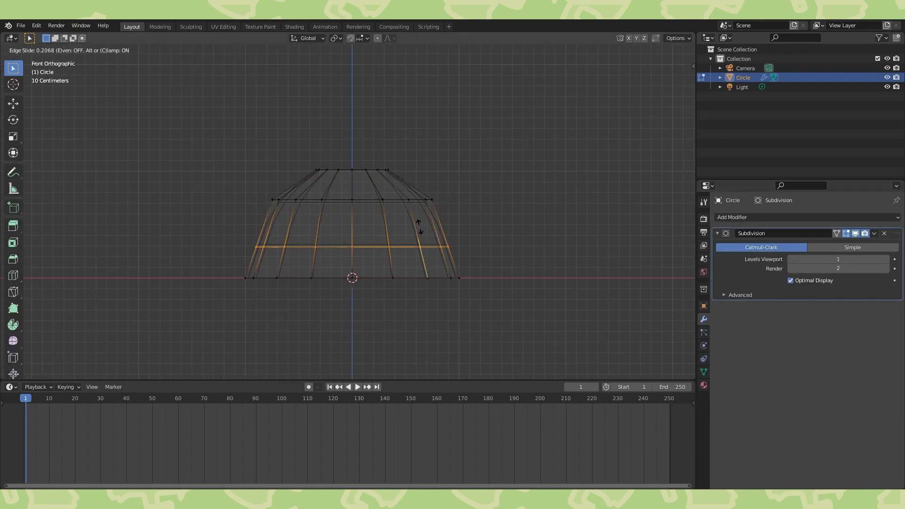
{"action": "key", "text": "Tab"}
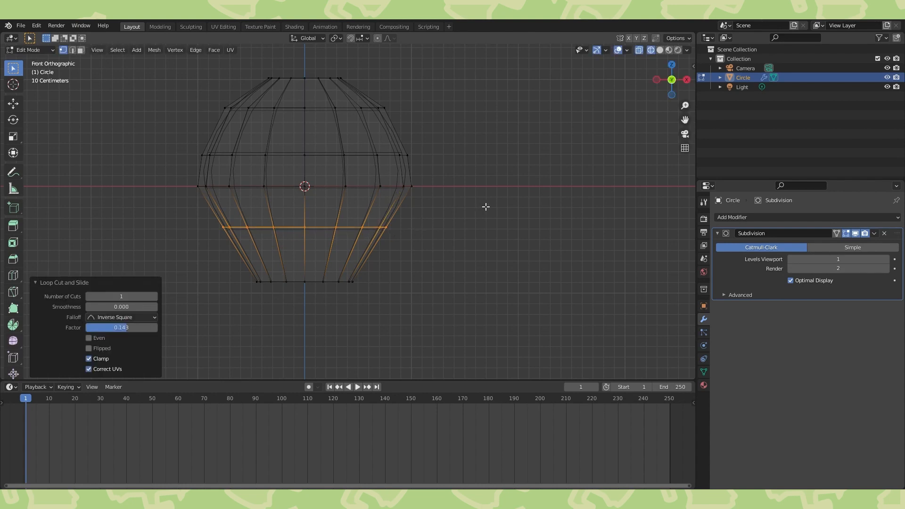
{"action": "mouse_move", "coordinate": [358, 260]}
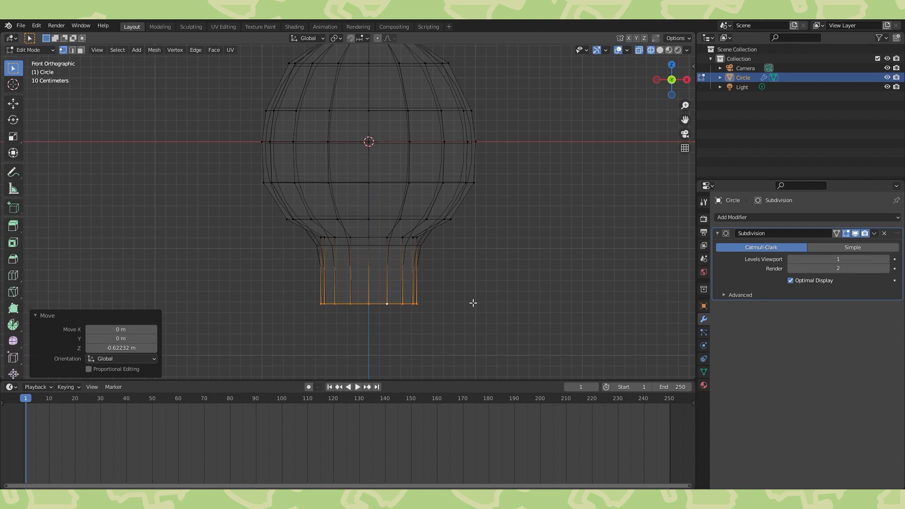
Step: Extrude, scale and loop-cut the edge rings into a pinched foot and tall flaring neck
{"action": "key", "text": "s"}
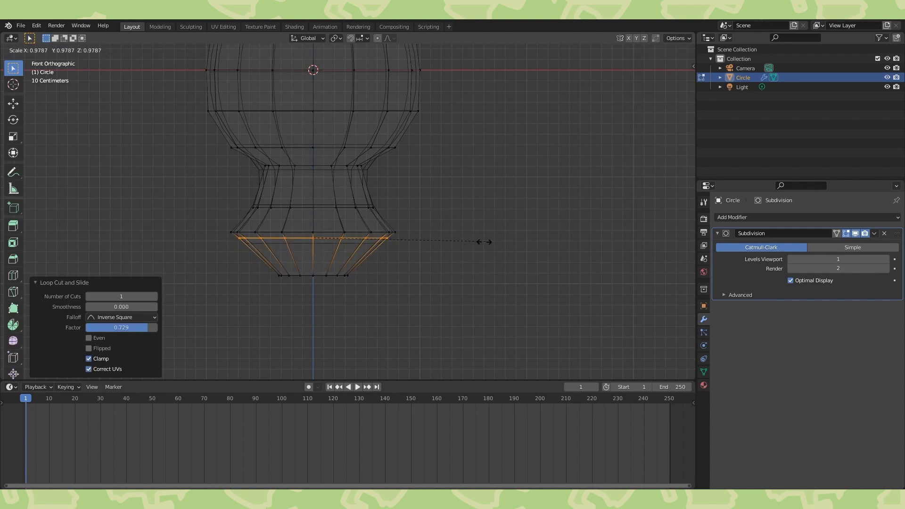
{"action": "left_click", "coordinate": [436, 249]}
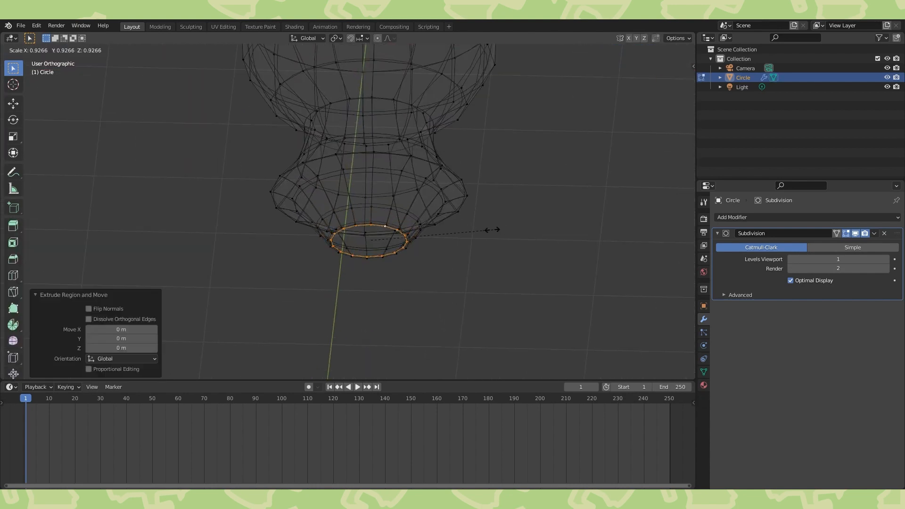
{"action": "key", "text": "Tab"}
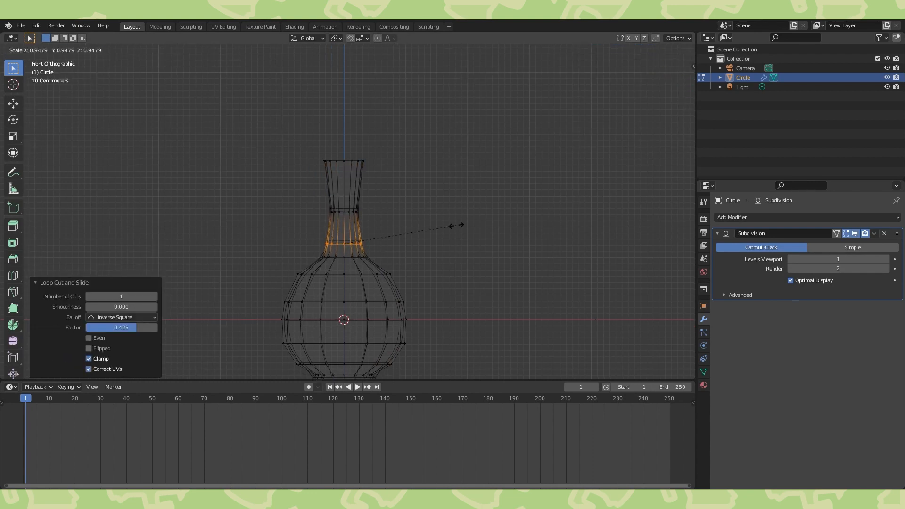
{"action": "key", "text": "e"}
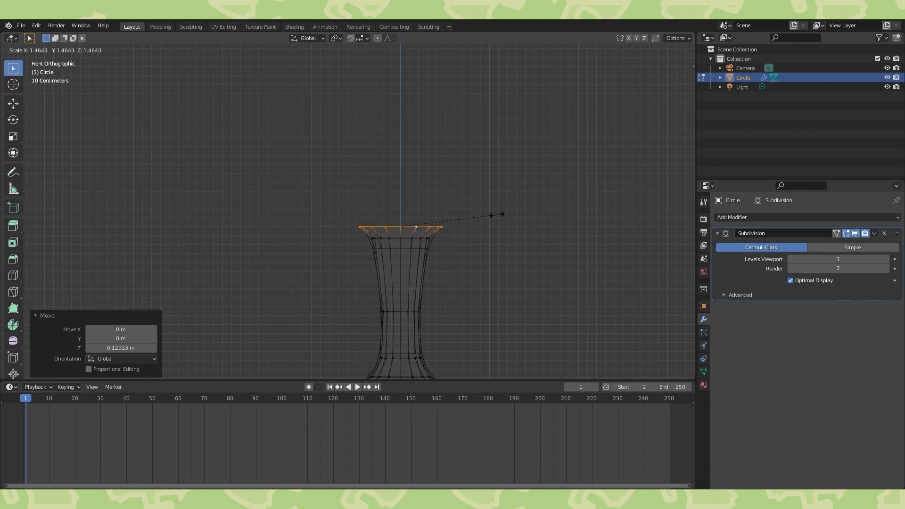
Step: Extrude the neck's top ring into an inset lip and return to Object Mode
{"action": "key", "text": "e"}
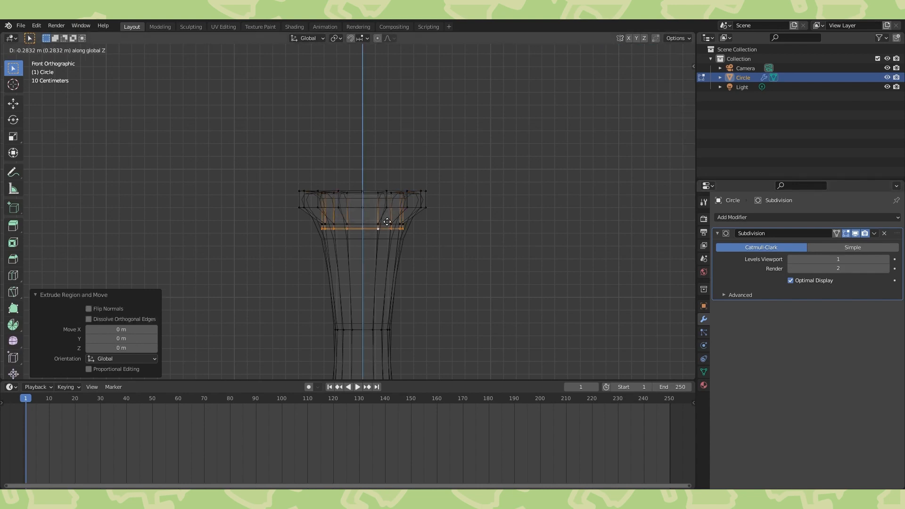
{"action": "left_click", "coordinate": [659, 51]}
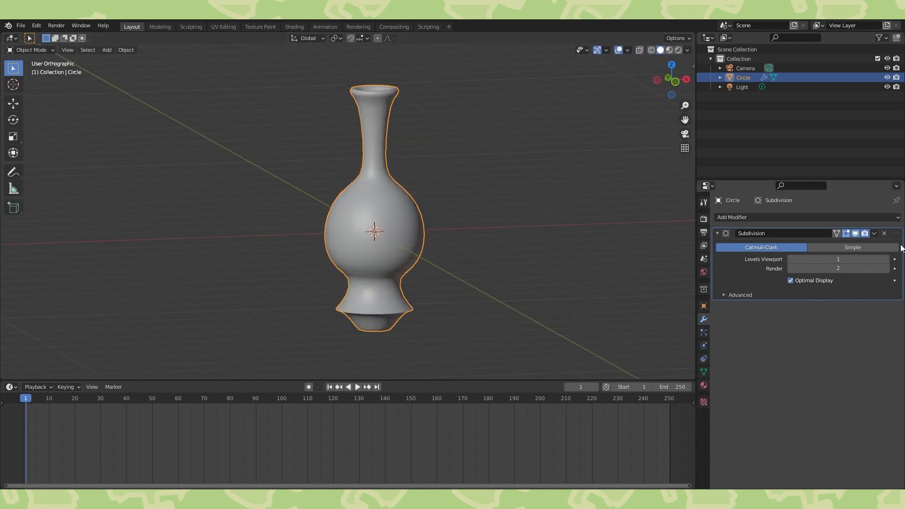
Step: Apply the Subdivision modifier, then dissolve the extra edge loops in Edit Mode
{"action": "left_click", "coordinate": [885, 233]}
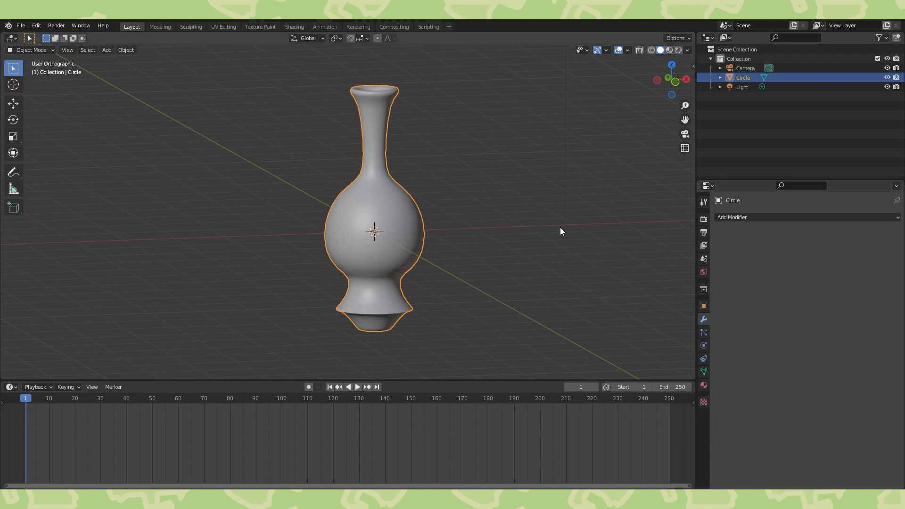
{"action": "key", "text": "Tab"}
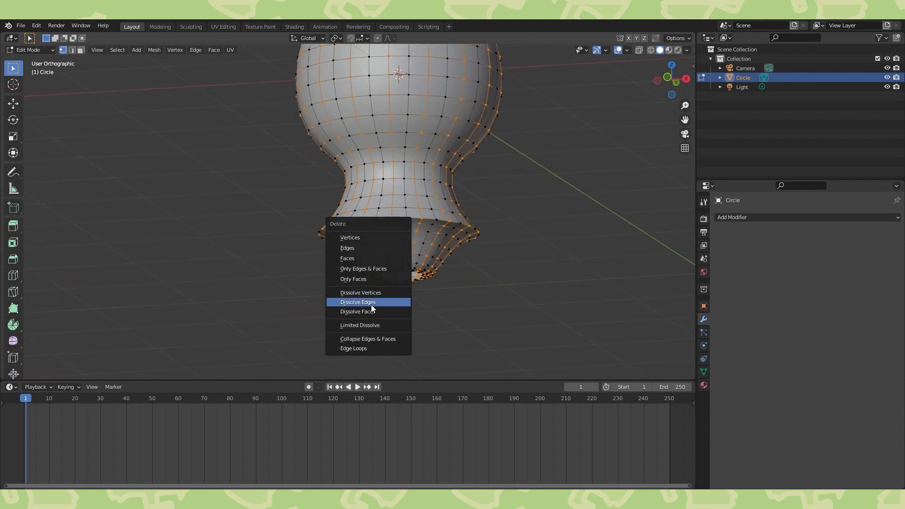
{"action": "left_click", "coordinate": [358, 302]}
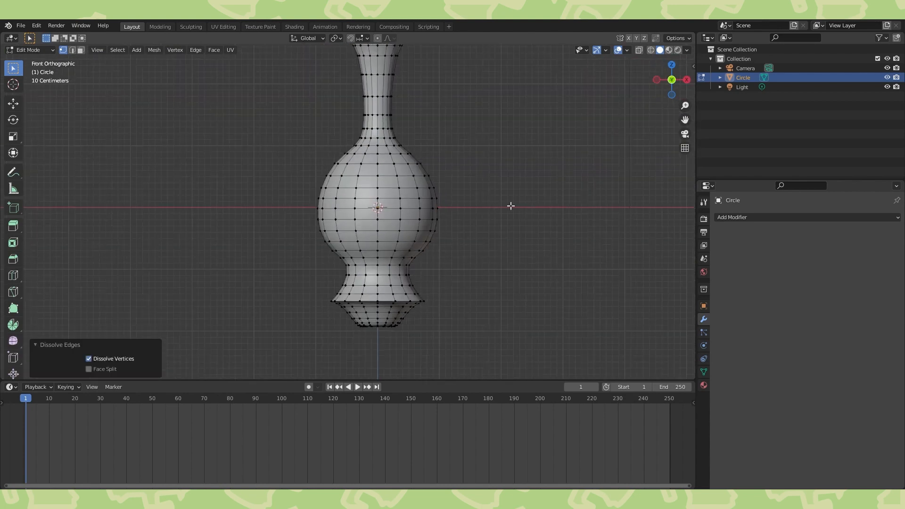
{"action": "key", "text": "Tab"}
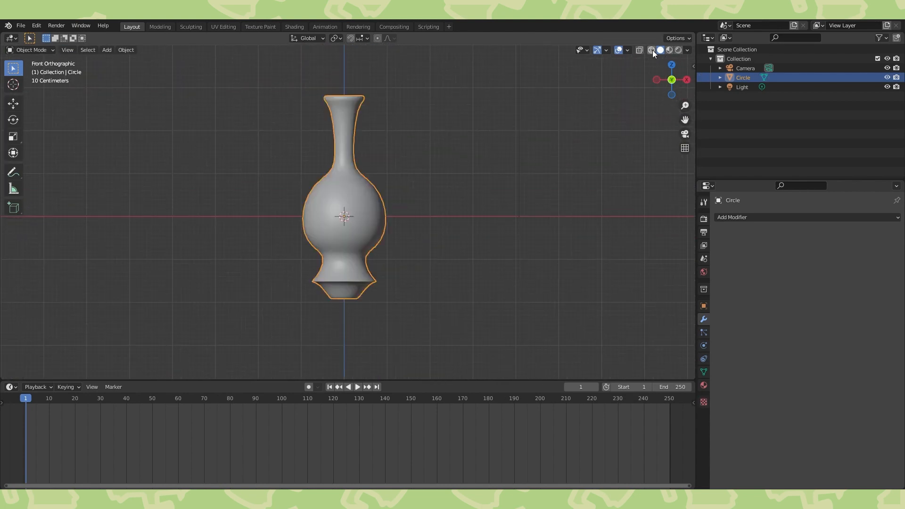
Step: Turn a new circle mesh into a mirrored rod handle and set the render engine to Eevee
{"action": "left_click", "coordinate": [106, 49]}
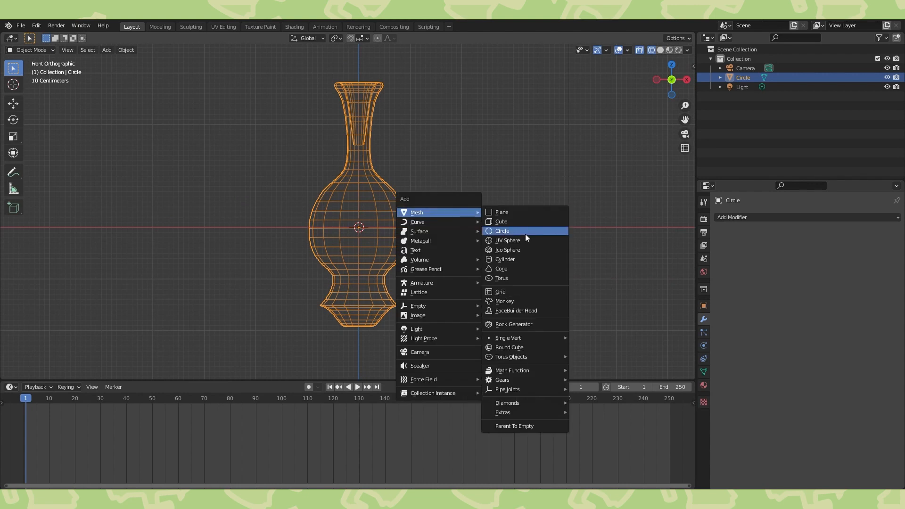
{"action": "left_click", "coordinate": [502, 230]}
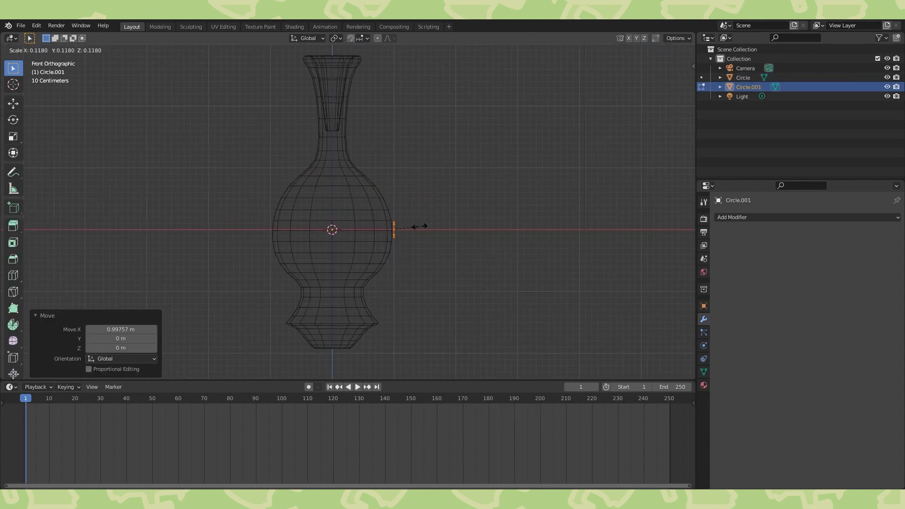
{"action": "key", "text": "Tab"}
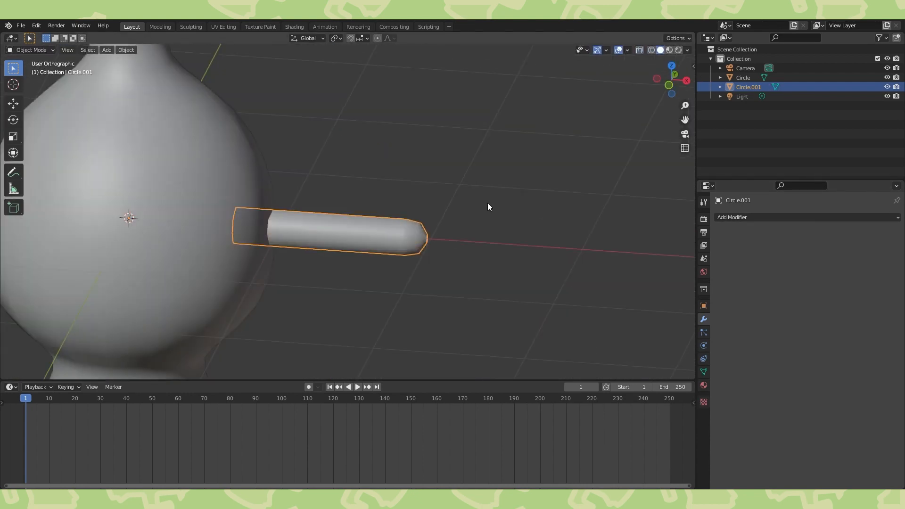
{"action": "key", "text": "Tab"}
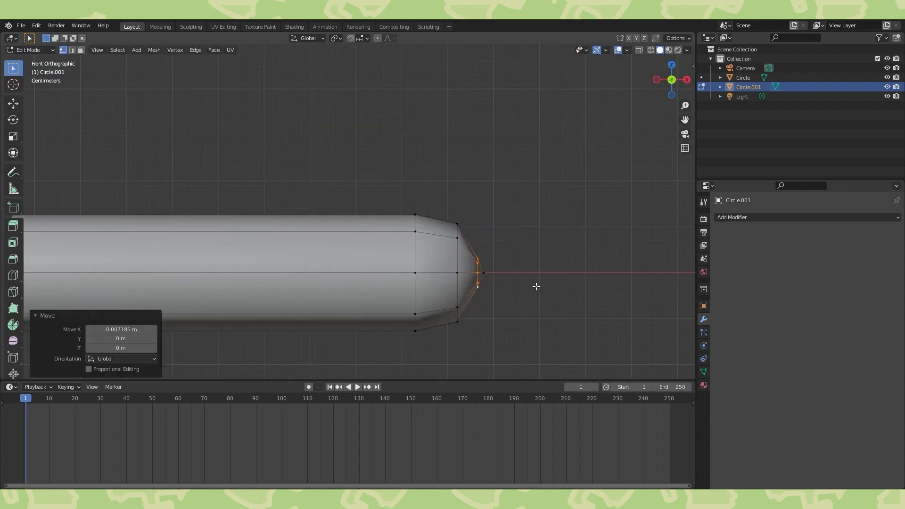
{"action": "key", "text": "Tab"}
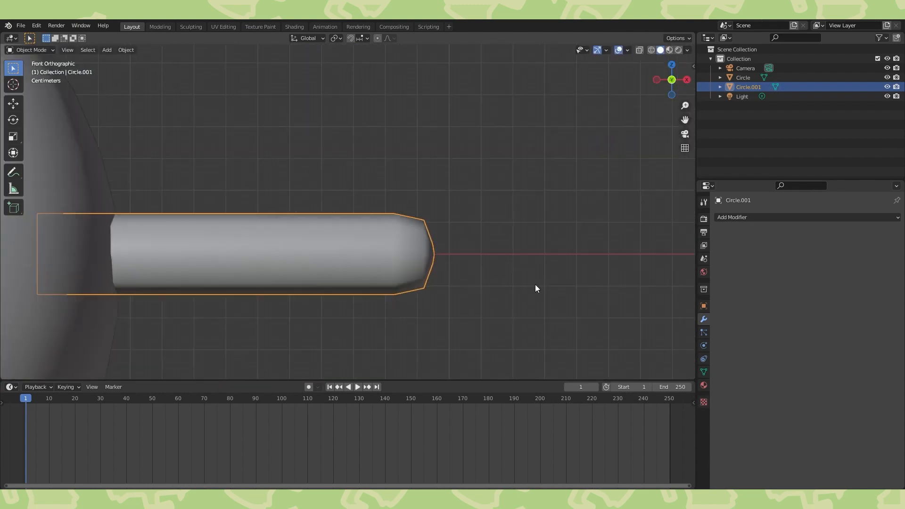
{"action": "key", "text": "Tab"}
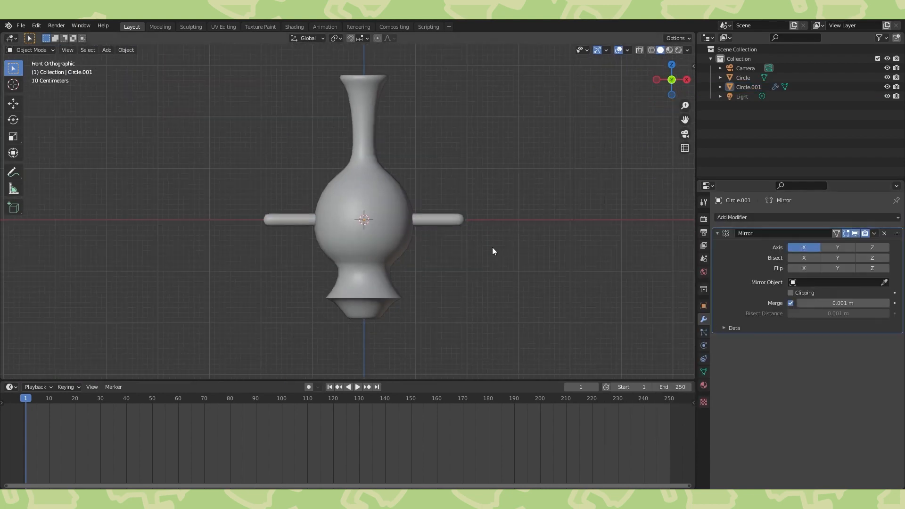
{"action": "scroll", "scroll_direction": "down", "scroll_amount": 3}
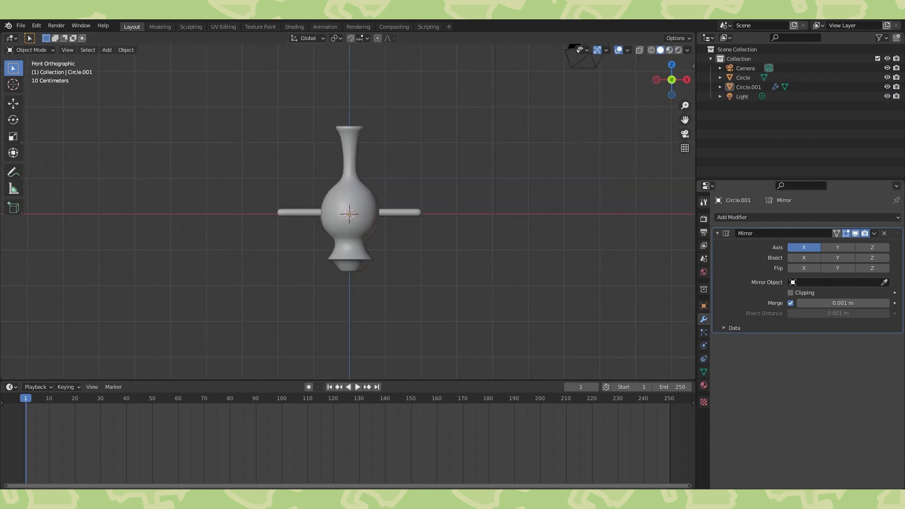
{"action": "mouse_move", "coordinate": [705, 220]}
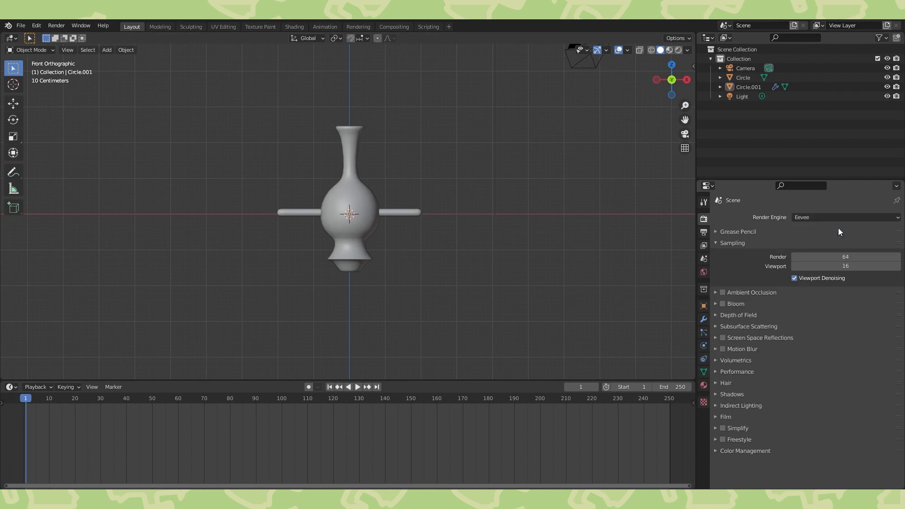
Step: Light the world with an Environment Texture and switch the viewport to Material Preview
{"action": "left_click", "coordinate": [703, 272]}
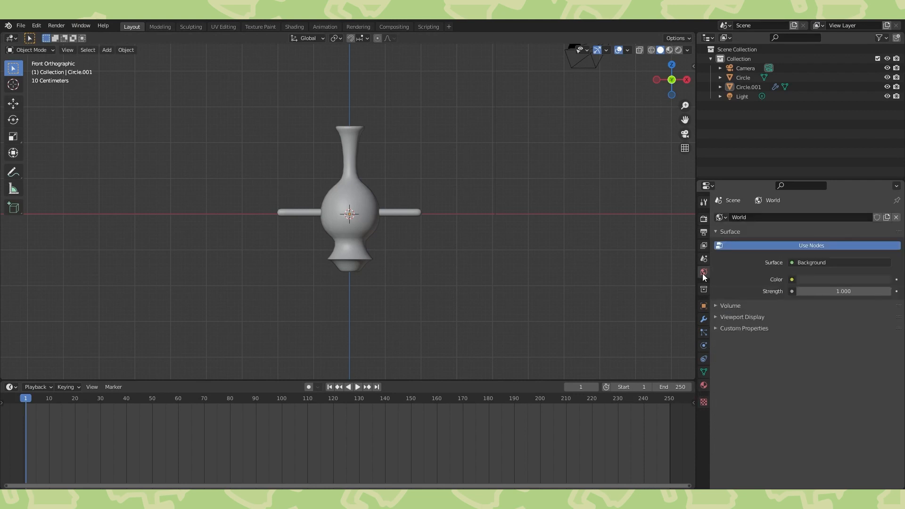
{"action": "left_click", "coordinate": [792, 280]}
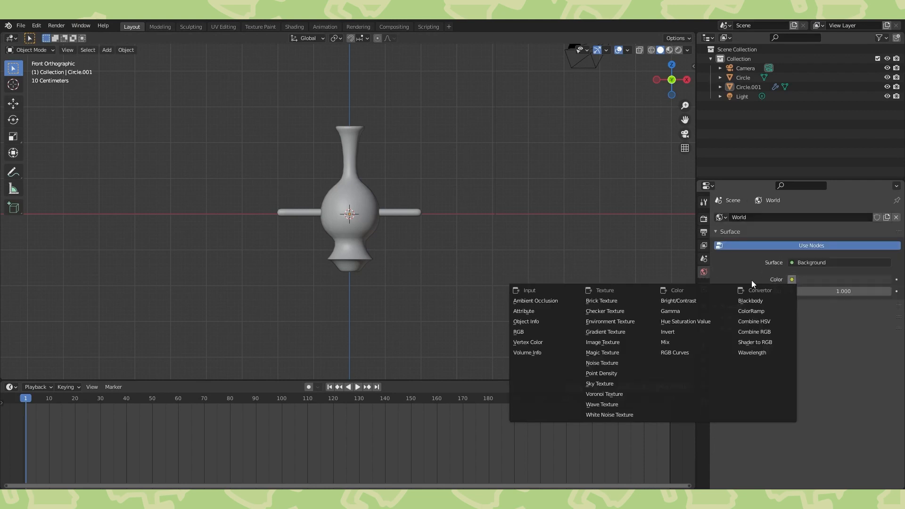
{"action": "mouse_move", "coordinate": [610, 322]}
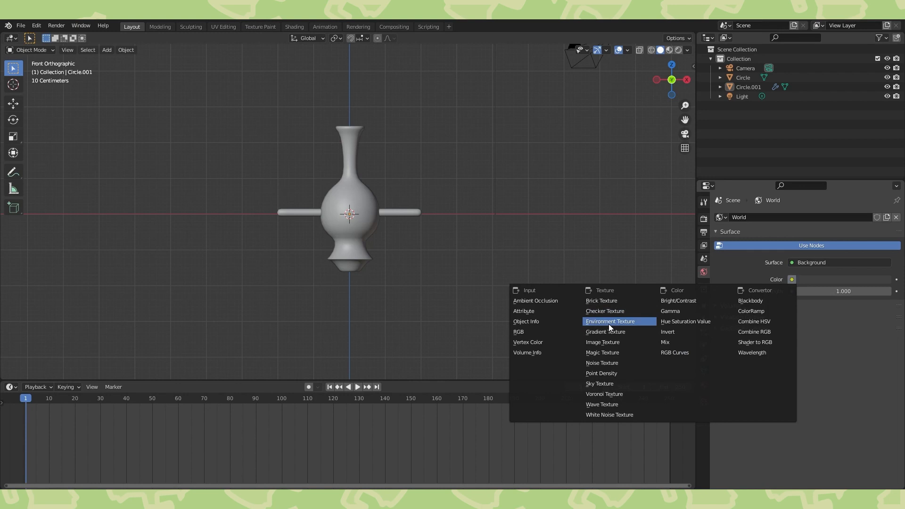
{"action": "left_click", "coordinate": [610, 322]}
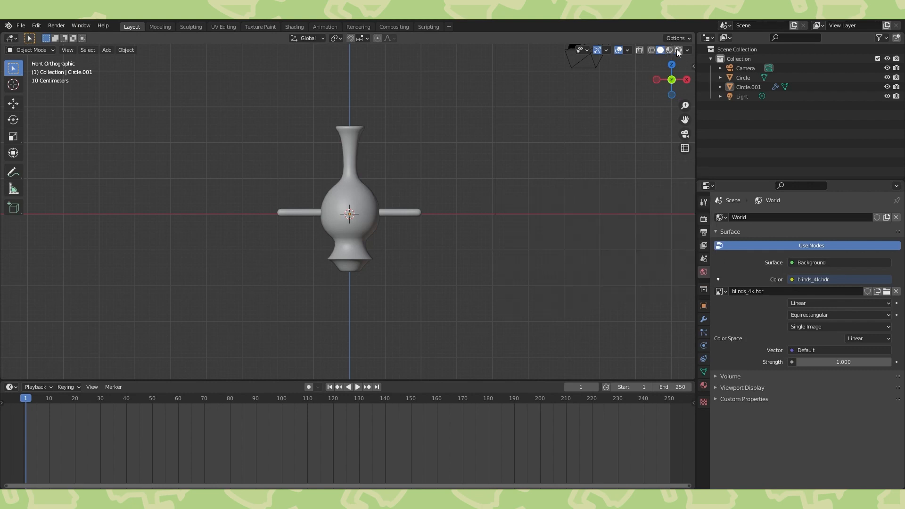
{"action": "left_click", "coordinate": [678, 50]}
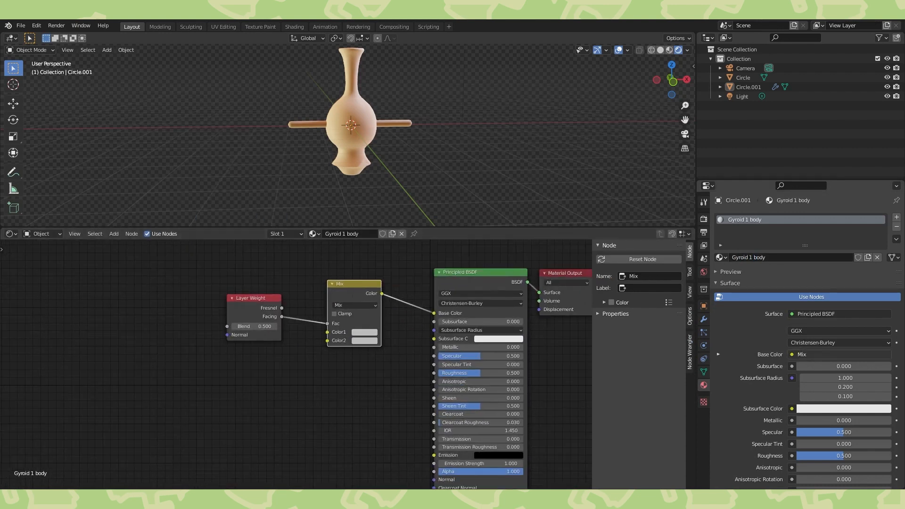
Step: Colour the Mix node dark teal and cyan, assign Gyroid 1 body to Circle, add Wave Texture
{"action": "left_click", "coordinate": [364, 332]}
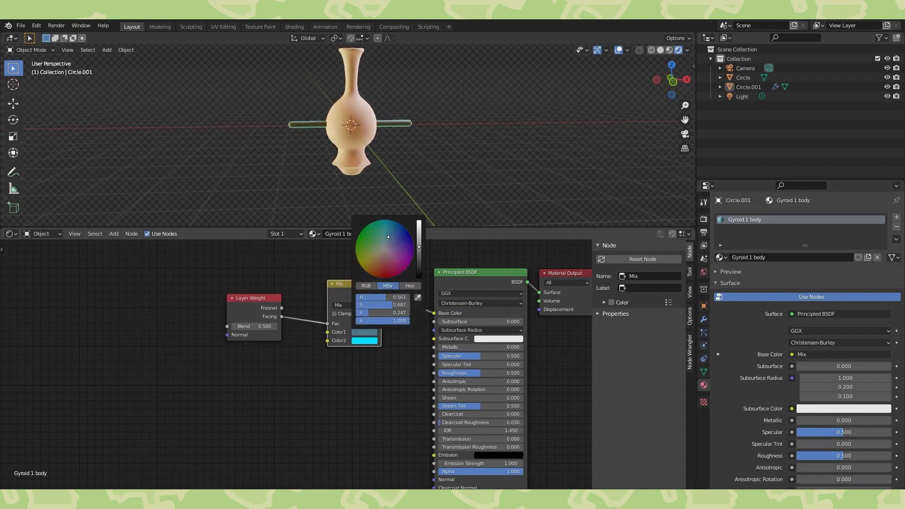
{"action": "left_click", "coordinate": [427, 181]}
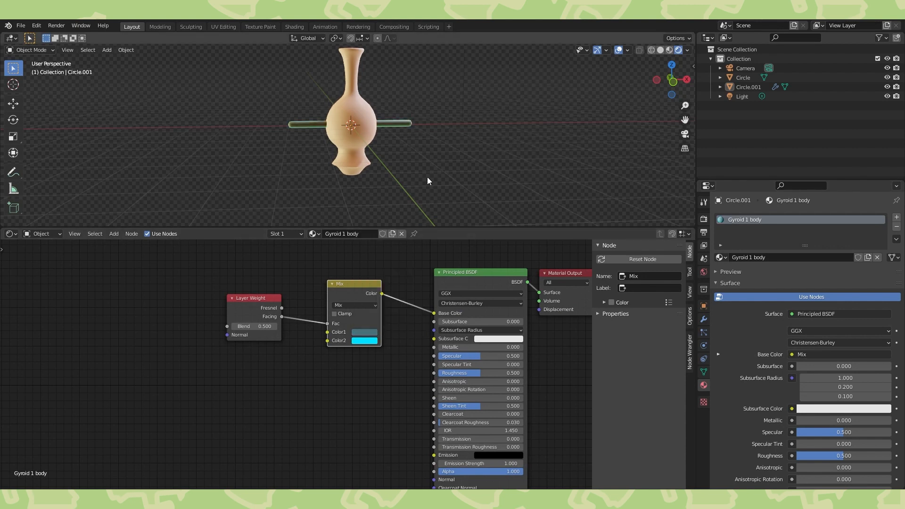
{"action": "left_click", "coordinate": [744, 77]}
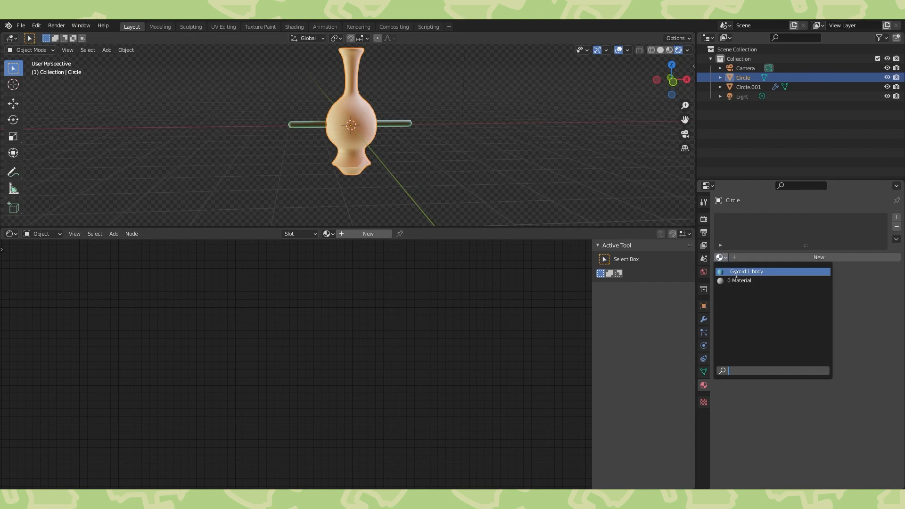
{"action": "left_click", "coordinate": [746, 271]}
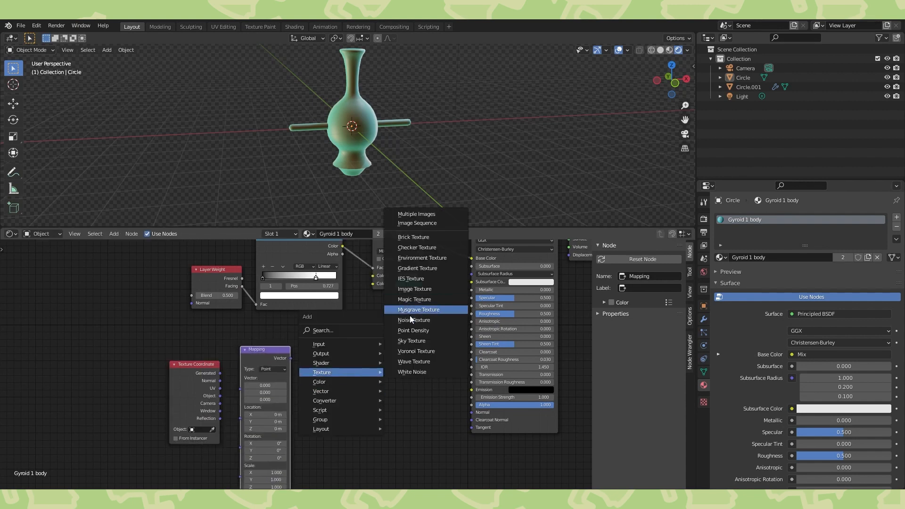
{"action": "left_click", "coordinate": [413, 320]}
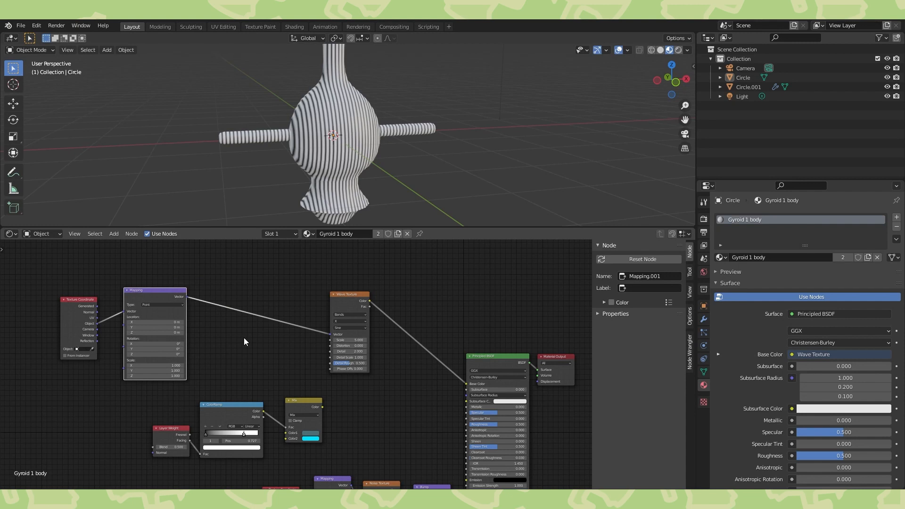
{"action": "mouse_move", "coordinate": [263, 316]}
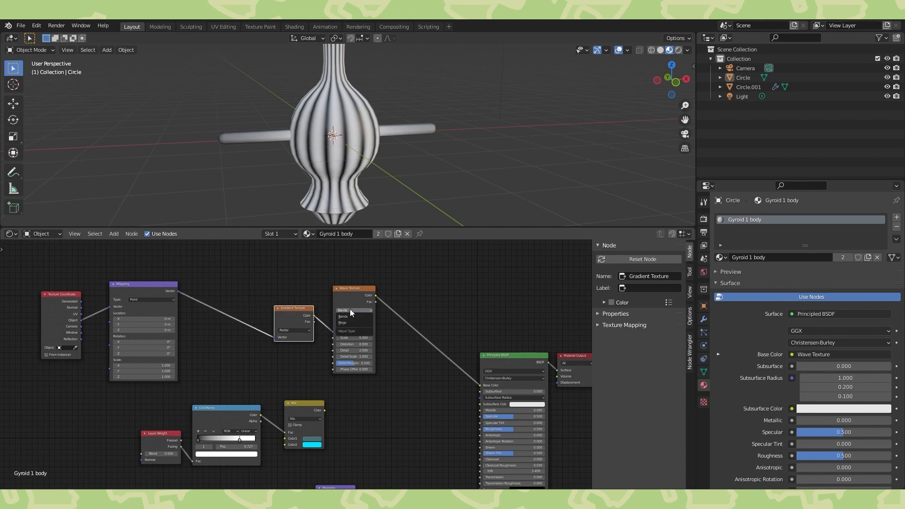
Step: Switch the Wave Texture pattern to Rings and set the Math node to Multiply
{"action": "left_click", "coordinate": [354, 310]}
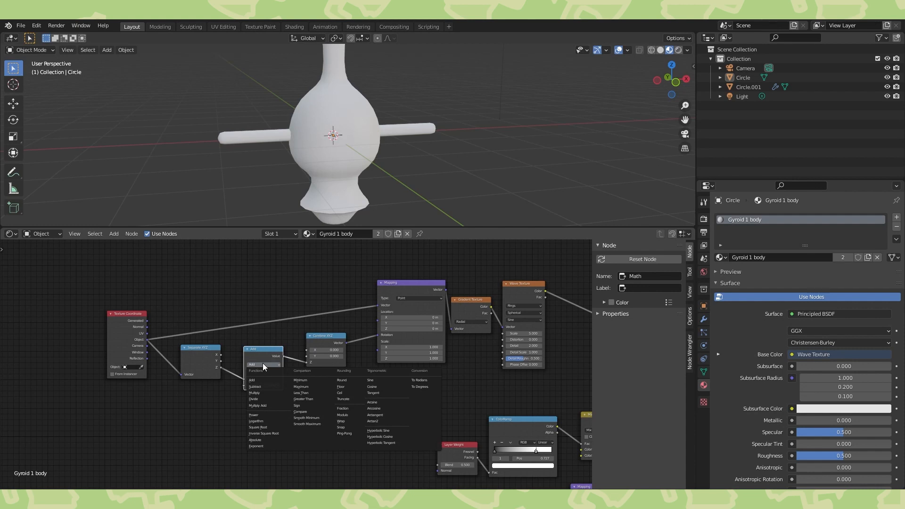
{"action": "left_click", "coordinate": [254, 392]}
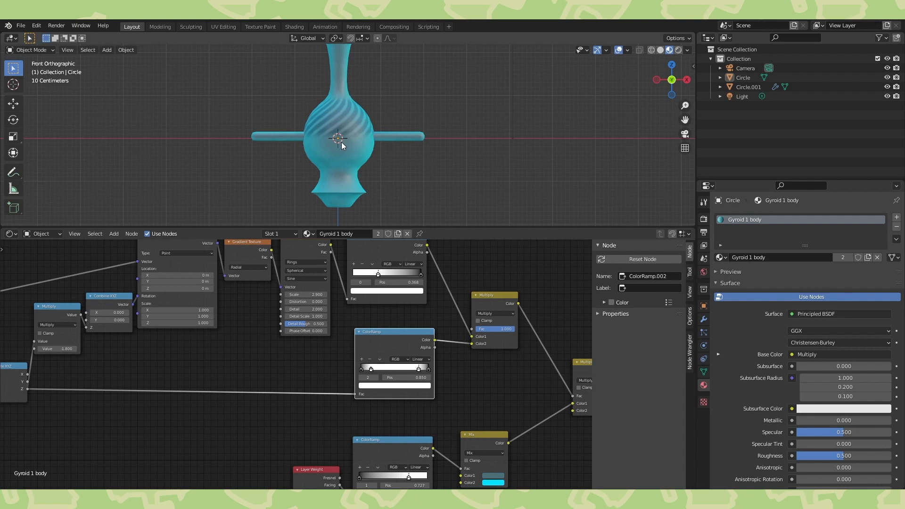
{"action": "mouse_move", "coordinate": [404, 97]}
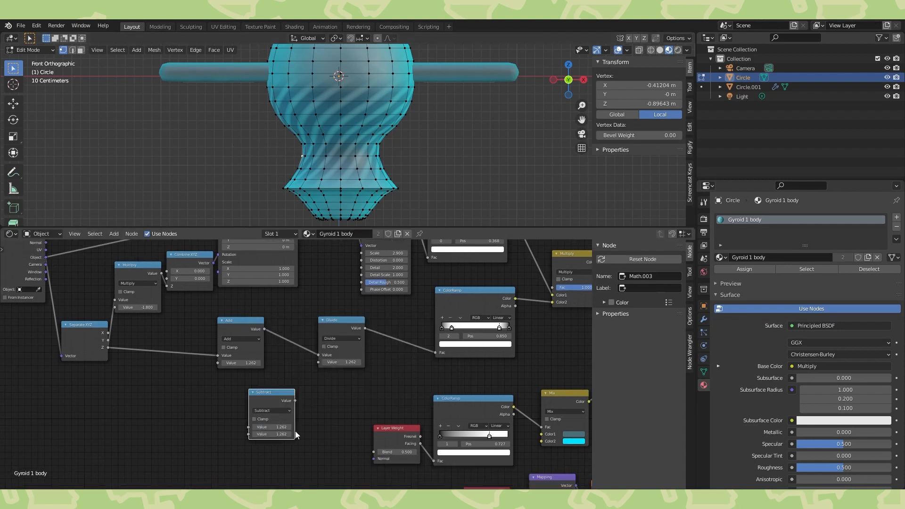
Step: Wire the Subtract node into the Add and Divide height-math chain
{"action": "left_click_drag", "start_coordinate": [271, 398], "coordinate": [252, 395]}
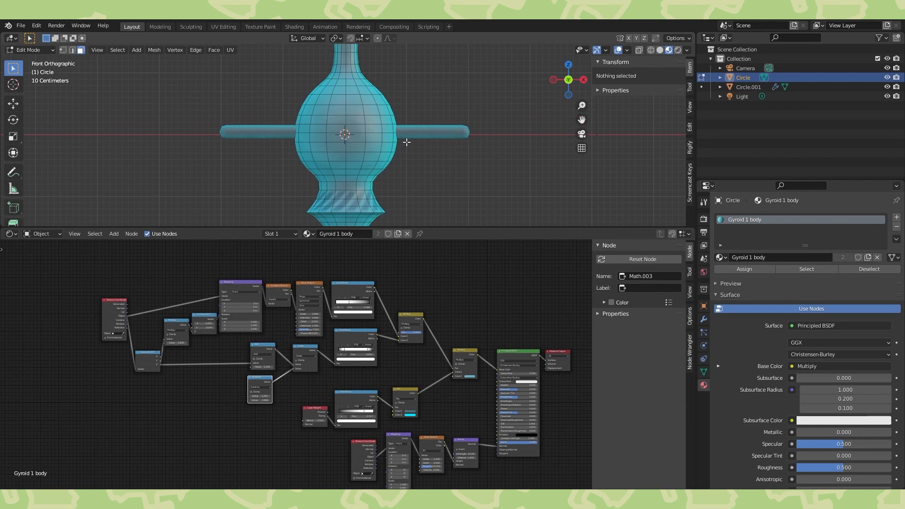
Step: Select a patch of front faces on the vase and UV-unwrap them
{"action": "left_click", "coordinate": [321, 104]}
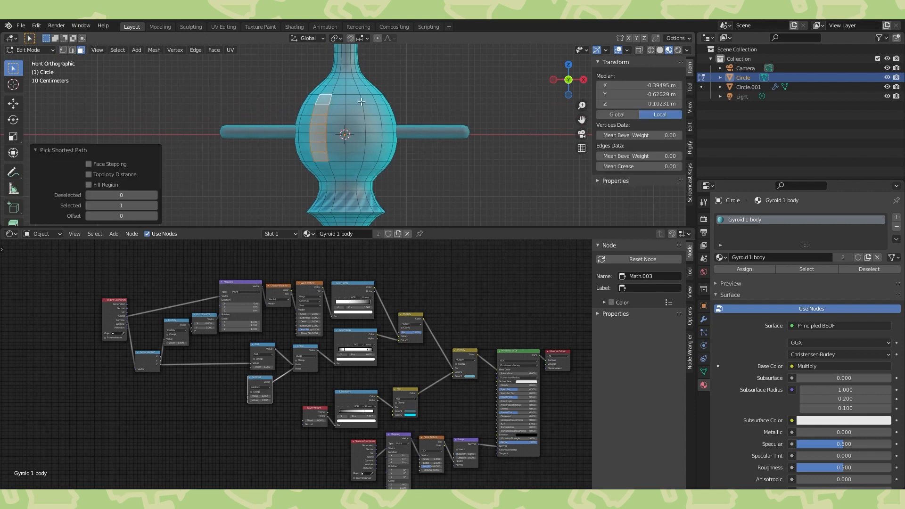
{"action": "left_click", "coordinate": [11, 233]}
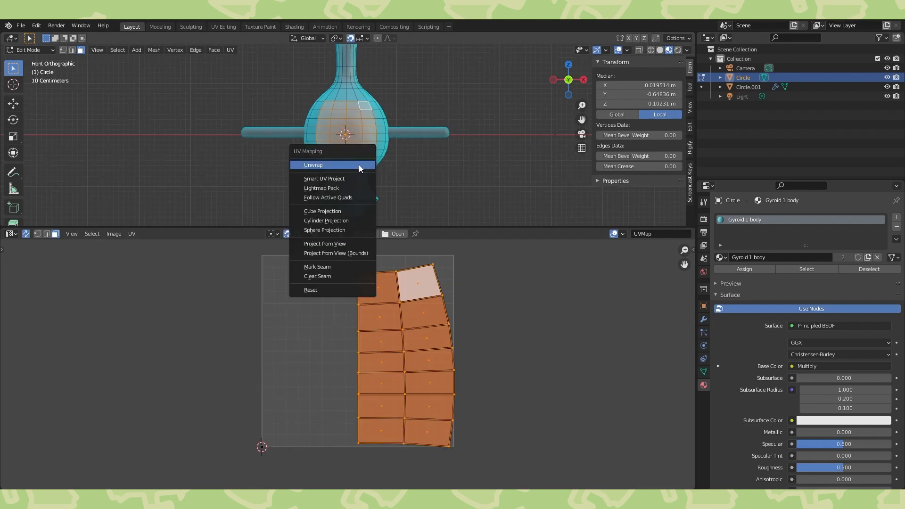
{"action": "left_click", "coordinate": [324, 244]}
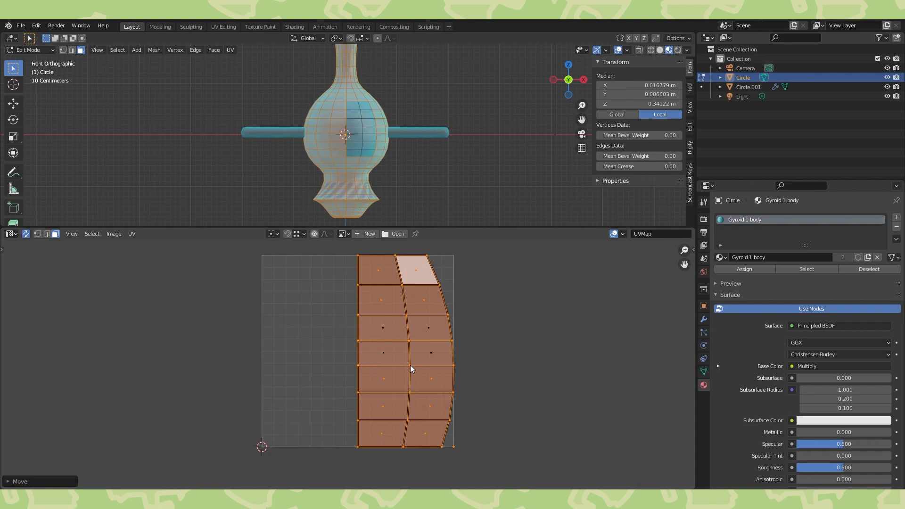
Step: Return to the Shader Editor and add a second material slot holding a duplicated body material
{"action": "left_click", "coordinate": [10, 233]}
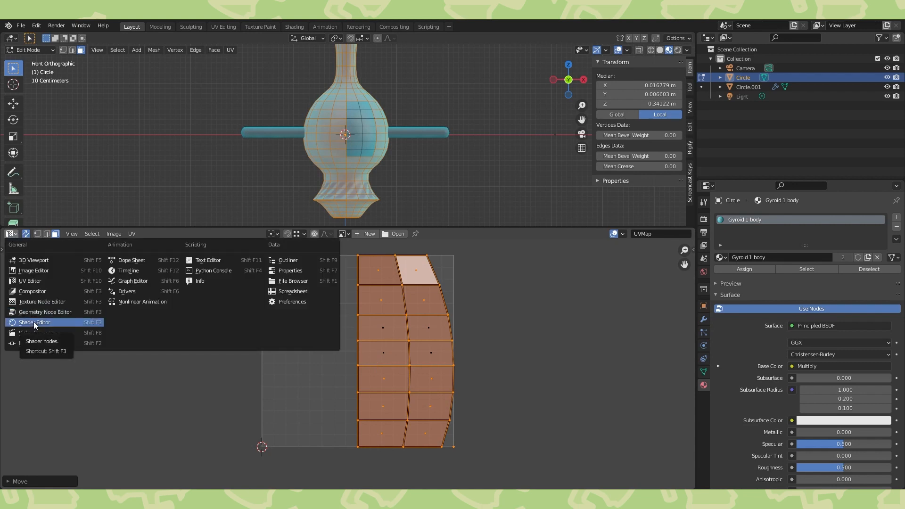
{"action": "left_click", "coordinate": [34, 322]}
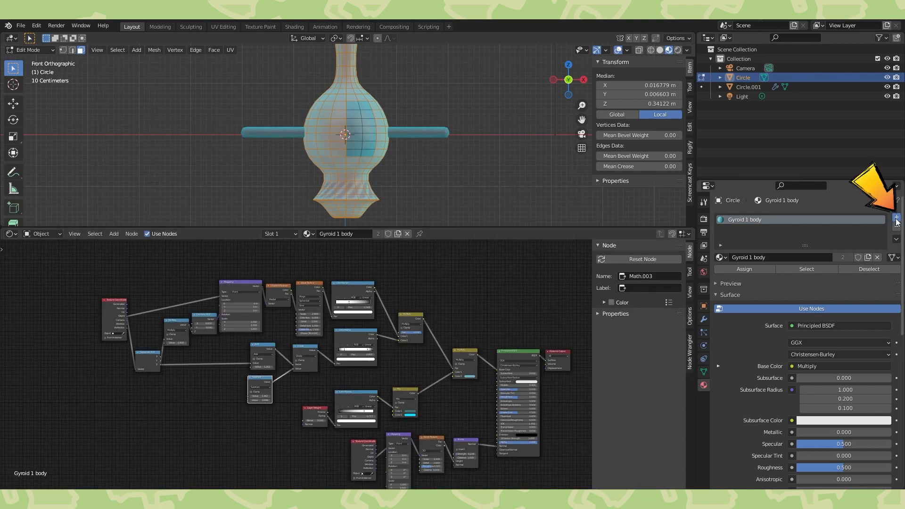
{"action": "left_click", "coordinate": [897, 217]}
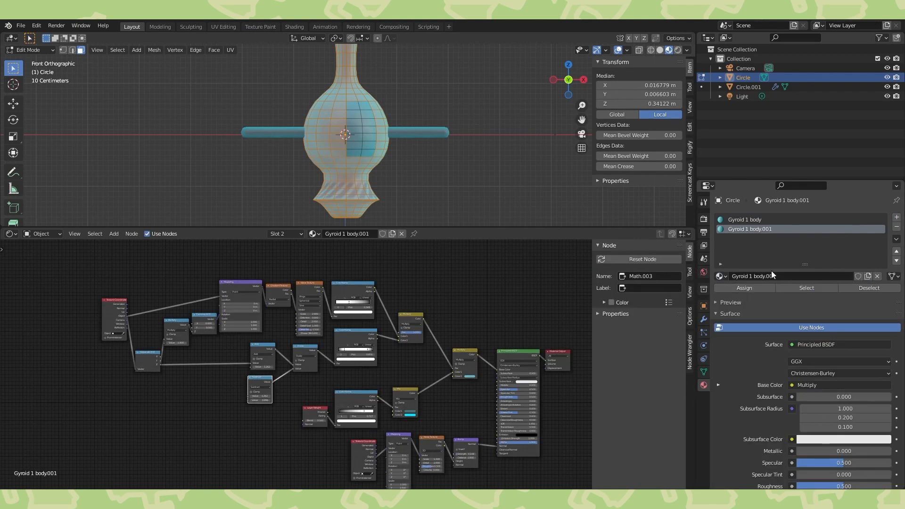
{"action": "left_click", "coordinate": [750, 229]}
{"action": "type", "text": "face"}
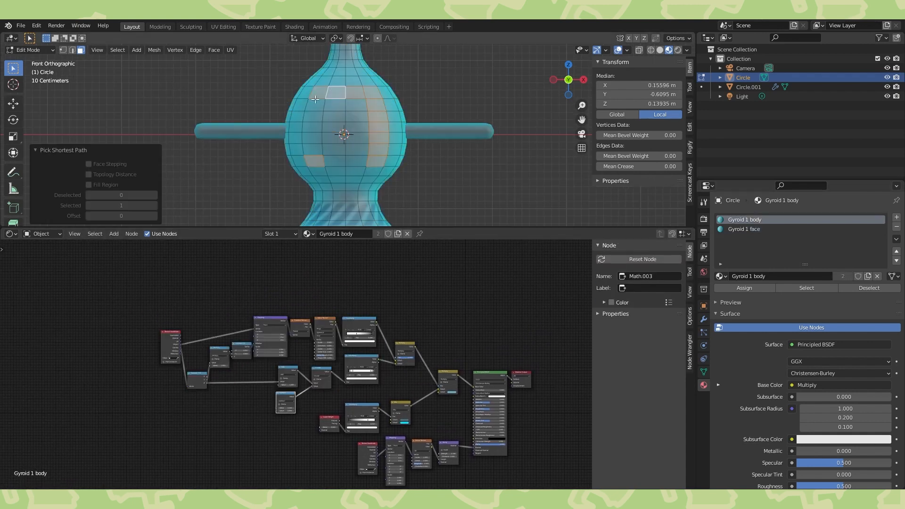
Step: Assign the Gyroid 1 face material to the front faces and build its eye-spot gradient nodes
{"action": "left_click", "coordinate": [745, 229]}
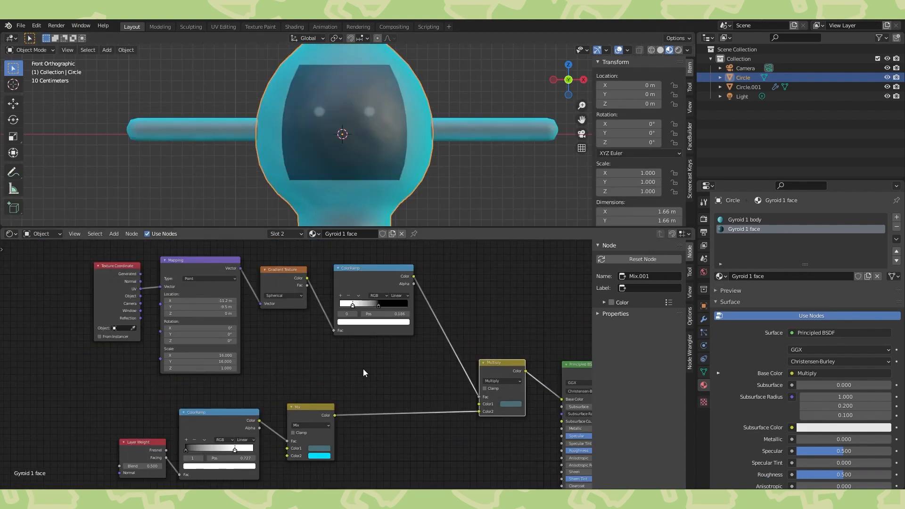
{"action": "left_click", "coordinate": [502, 381]}
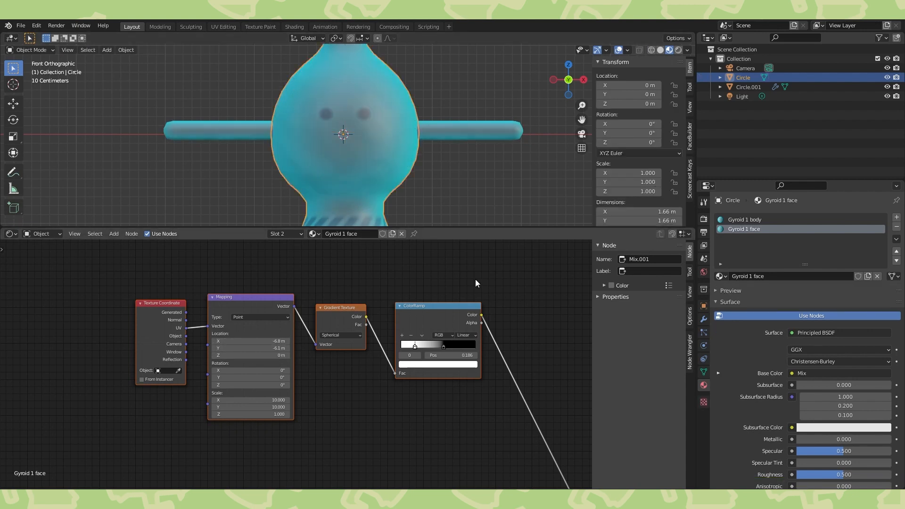
{"action": "scroll", "scroll_direction": "down", "scroll_amount": 3}
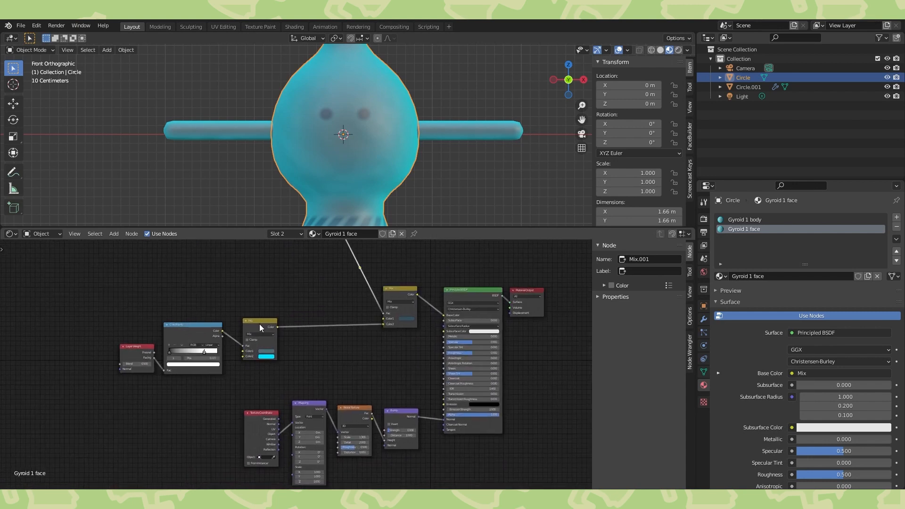
{"action": "left_click", "coordinate": [342, 362]}
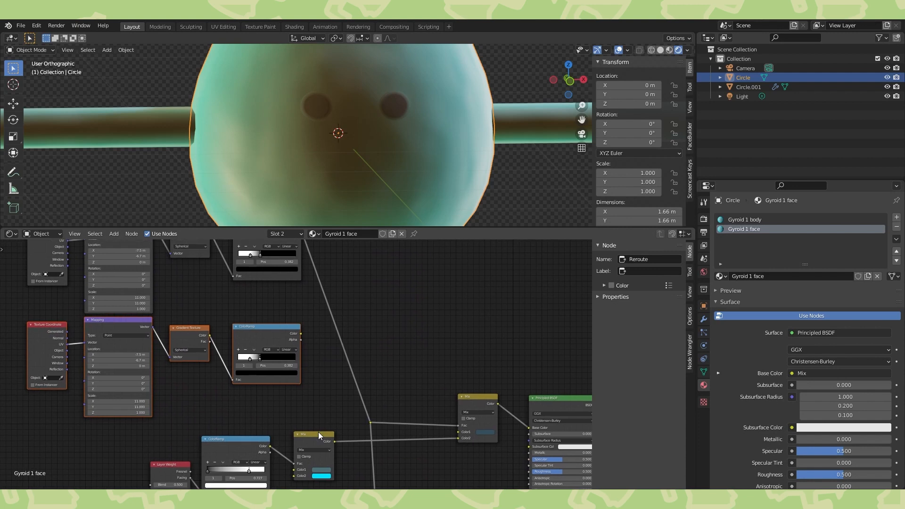
Step: Add a Mix node set to Multiply to the Gyroid 1 face node tree
{"action": "left_click", "coordinate": [408, 308]}
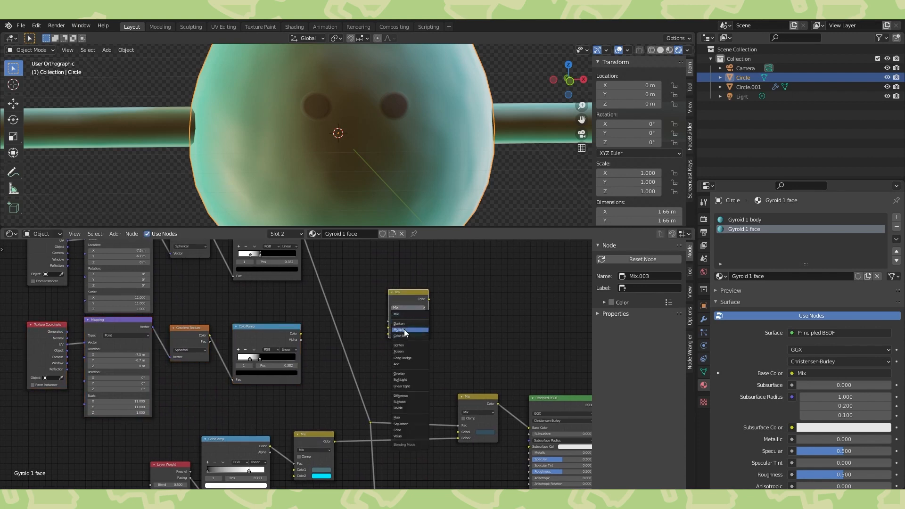
{"action": "left_click", "coordinate": [398, 329]}
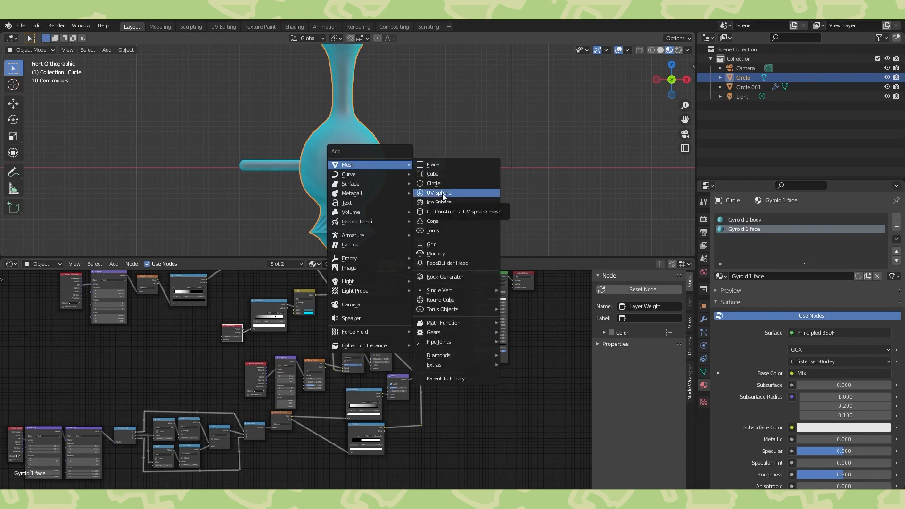
Step: Add a UV Sphere mesh to the scene from the Shift+A menu
{"action": "left_click", "coordinate": [439, 193]}
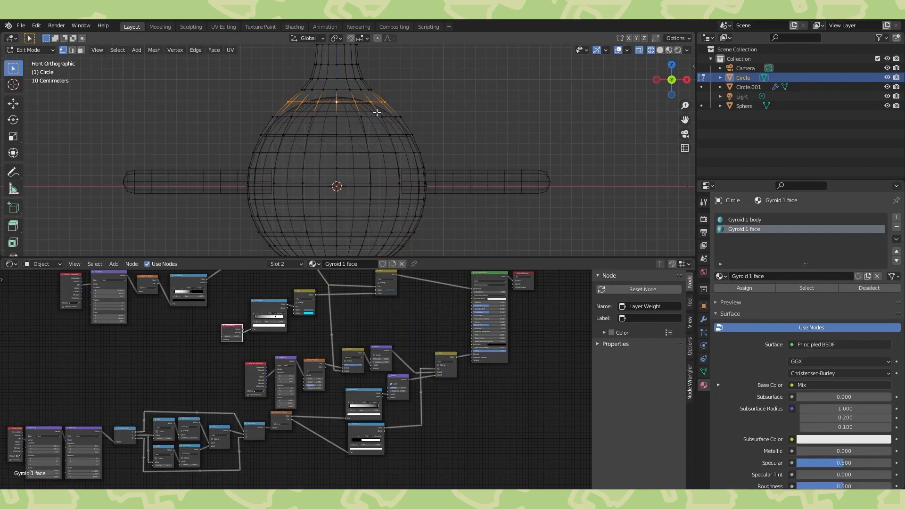